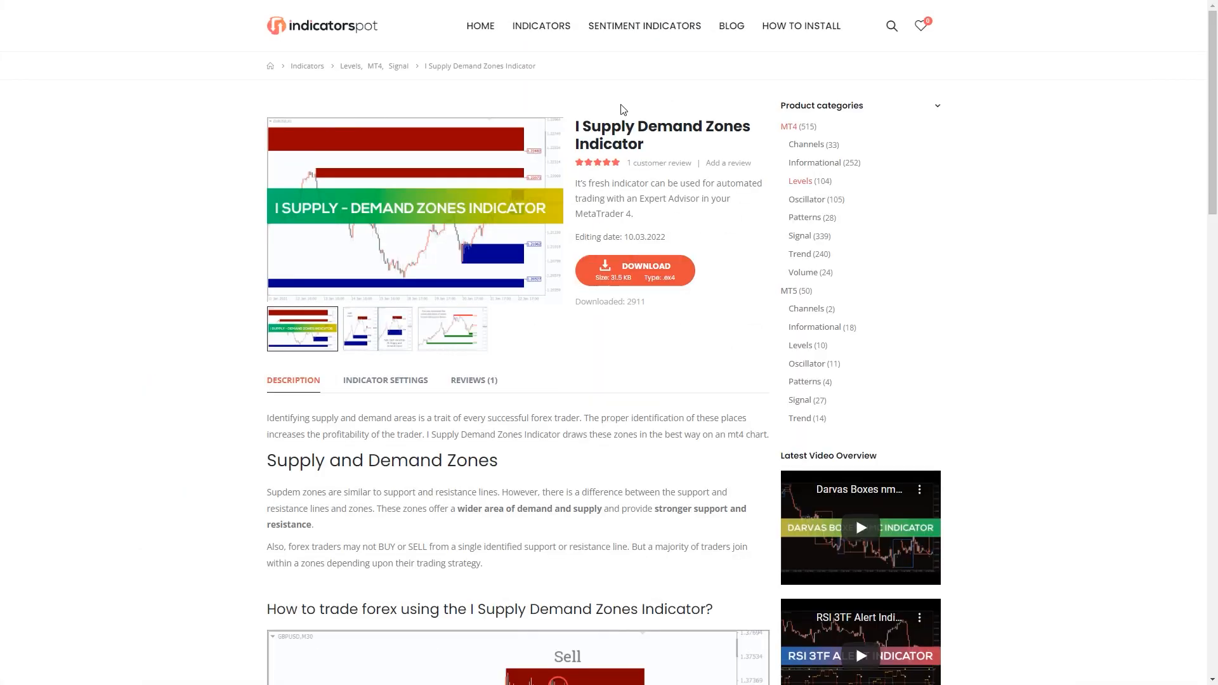
mouse_move(621, 229)
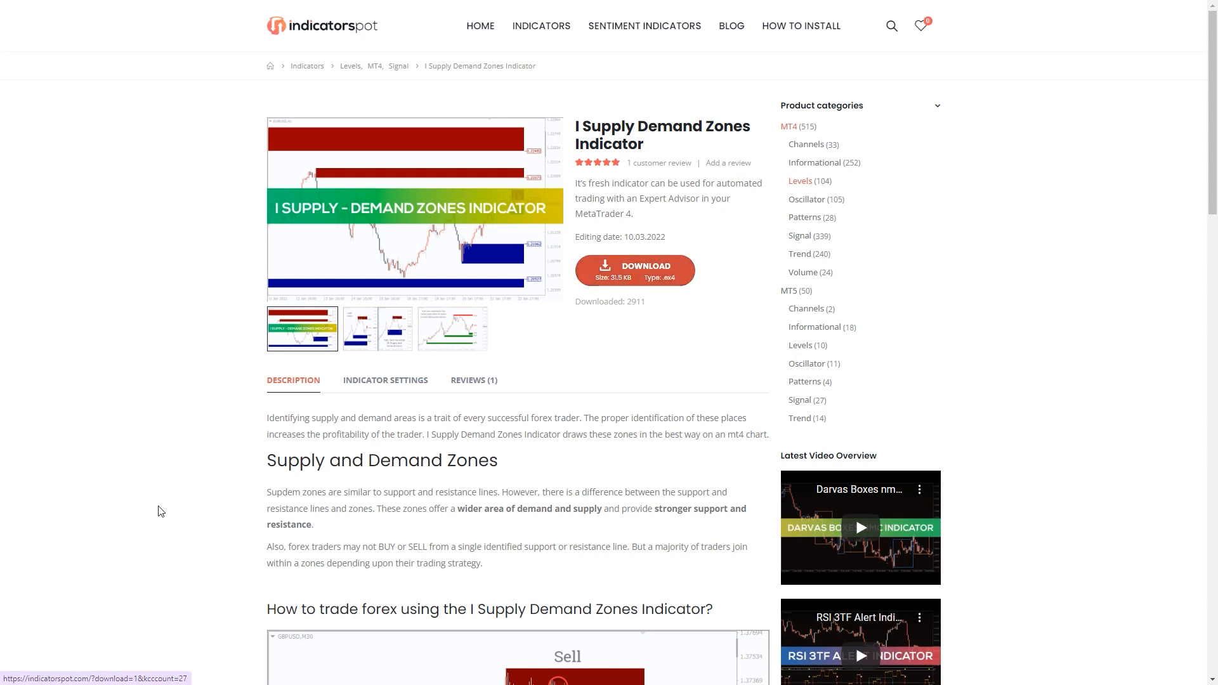
- Download the I Supply Demand Zones Indicator file from its Indicatorspot page
click(634, 269)
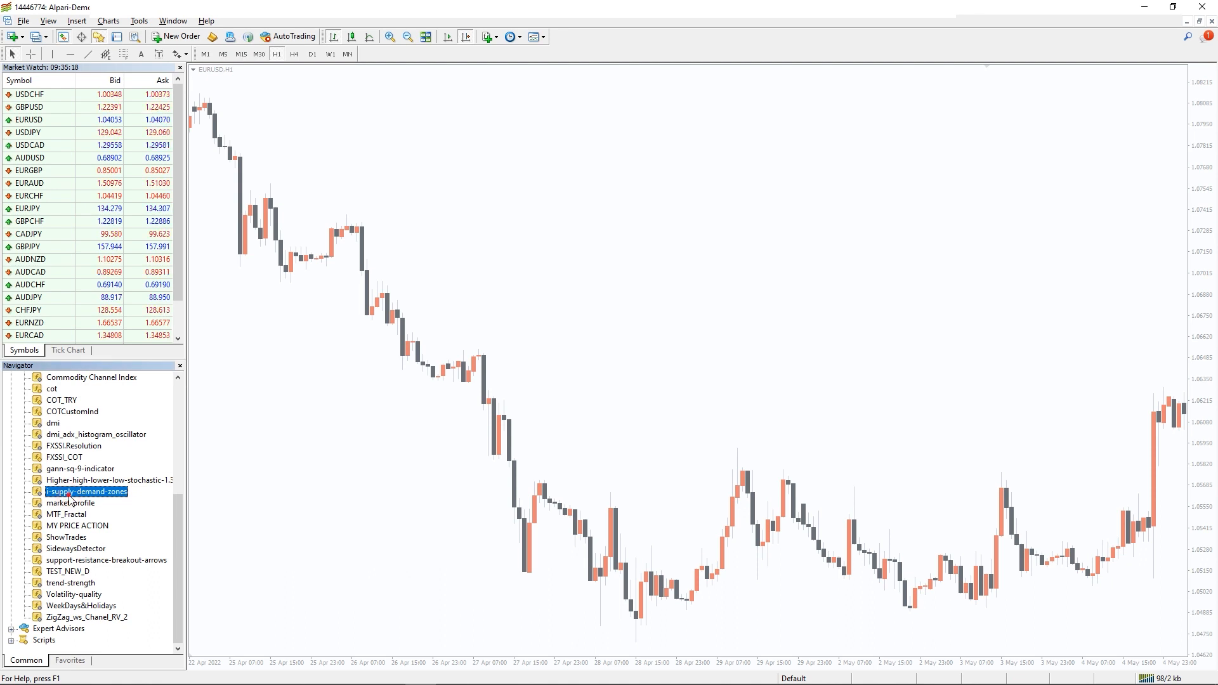
- Attach i-supply-demand-zones to the chart with Allow DLL imports ticked
double_click(87, 491)
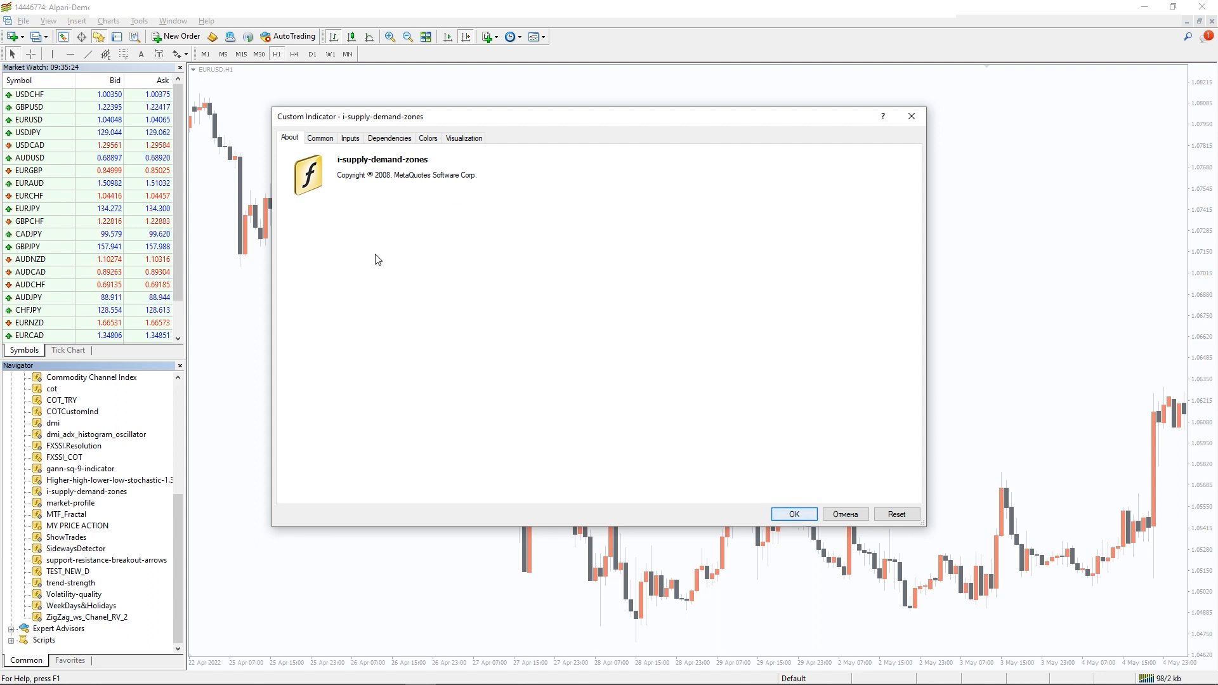
click(320, 137)
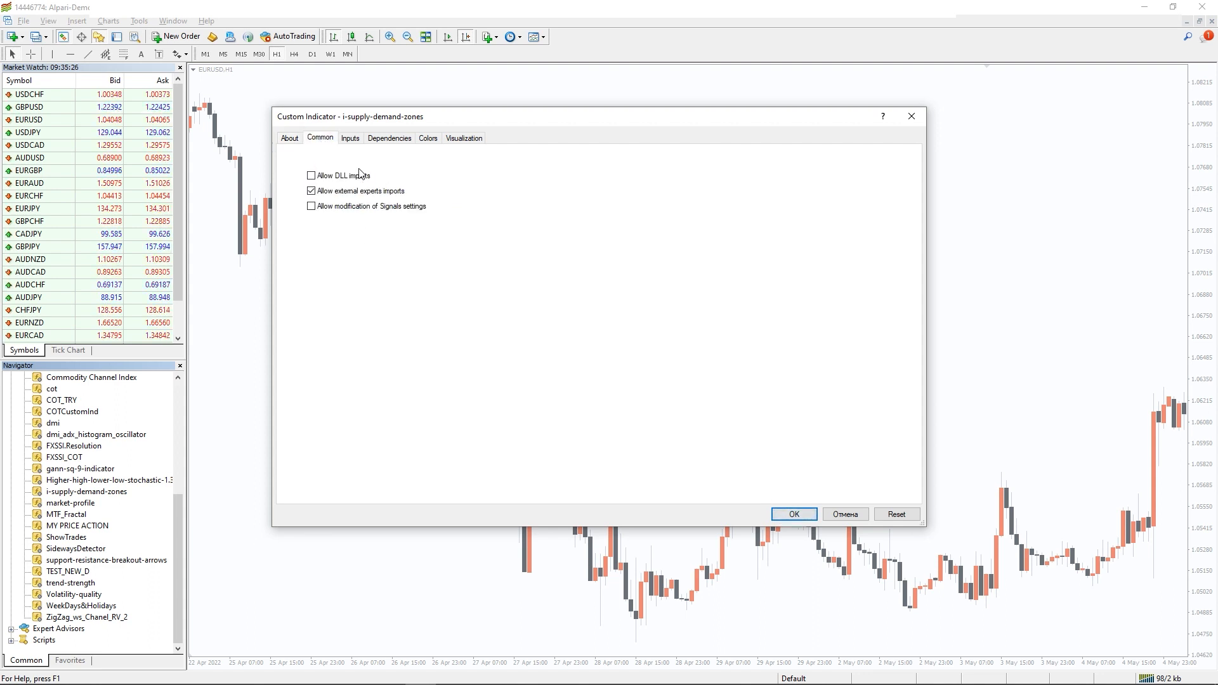
click(311, 175)
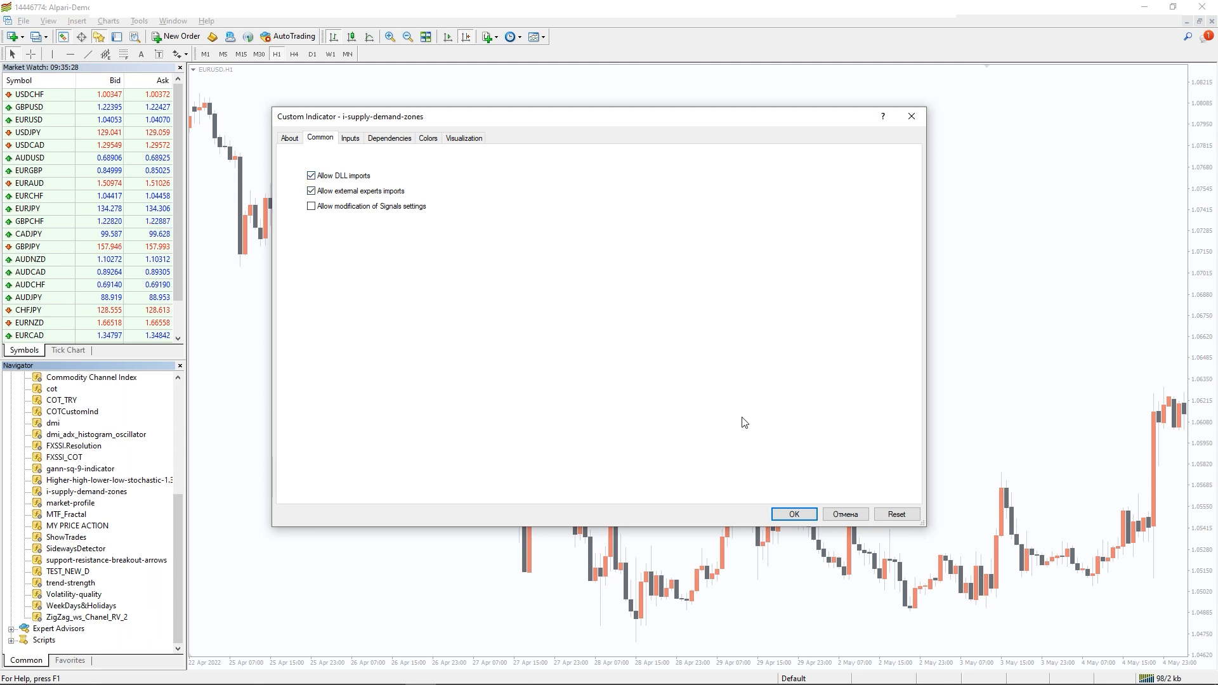
click(794, 514)
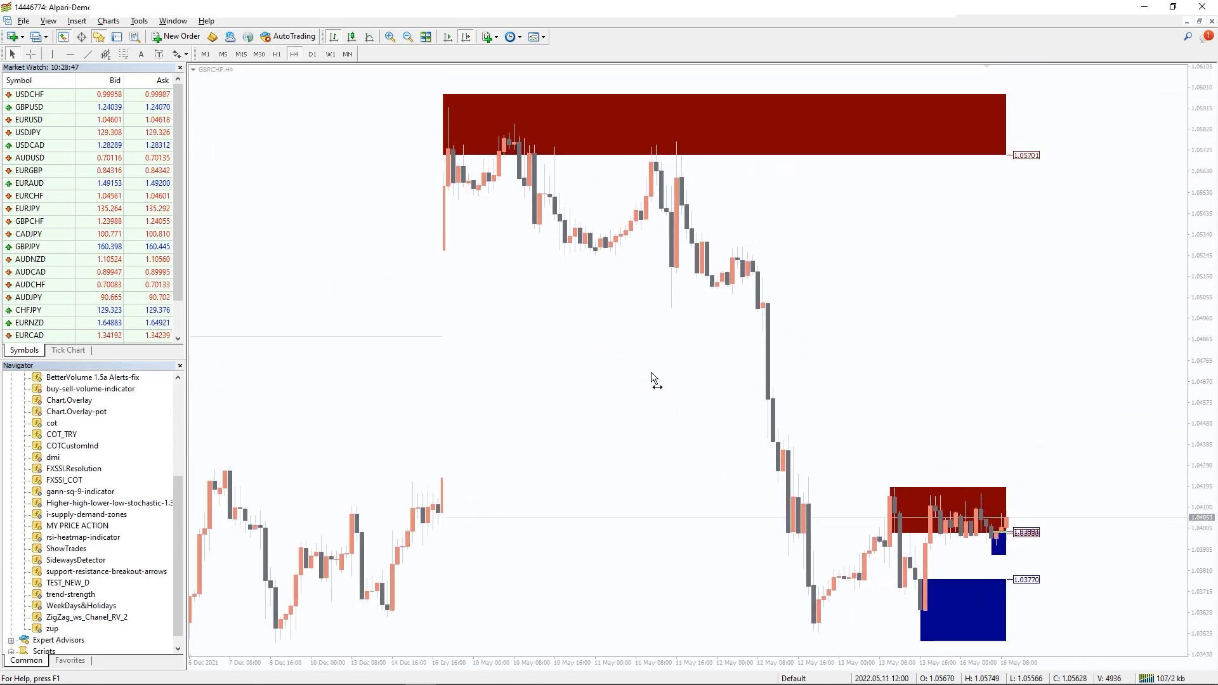
scroll(left, 3)
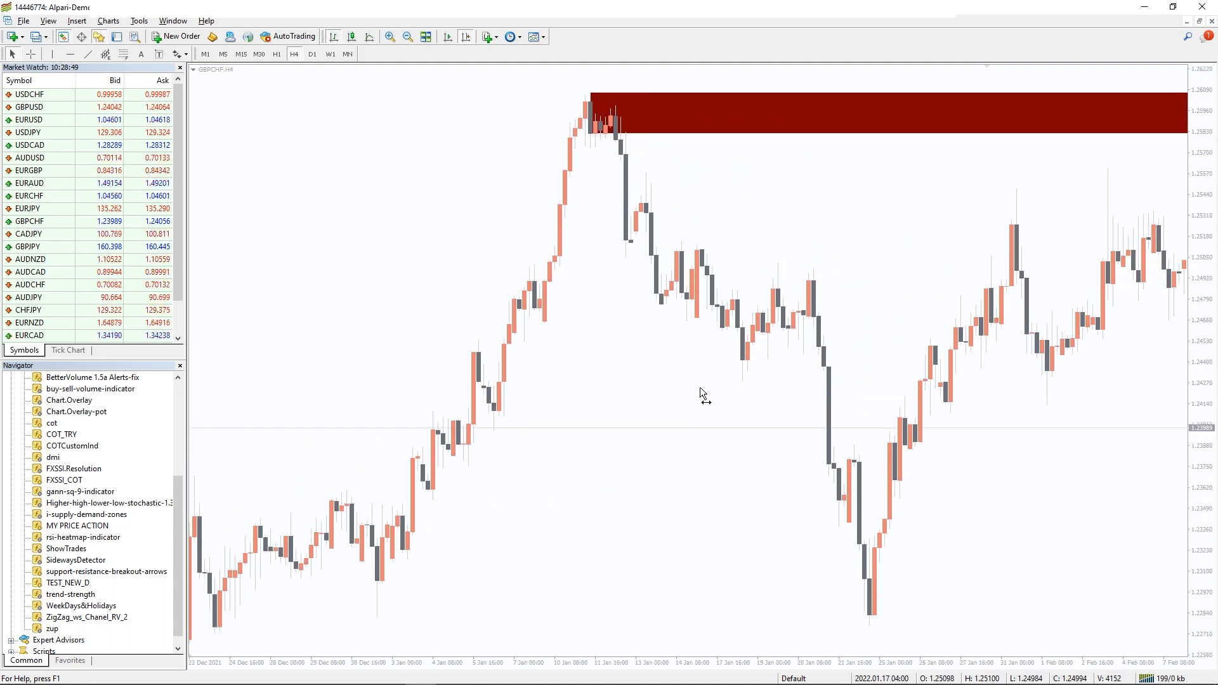
scroll(right, 3)
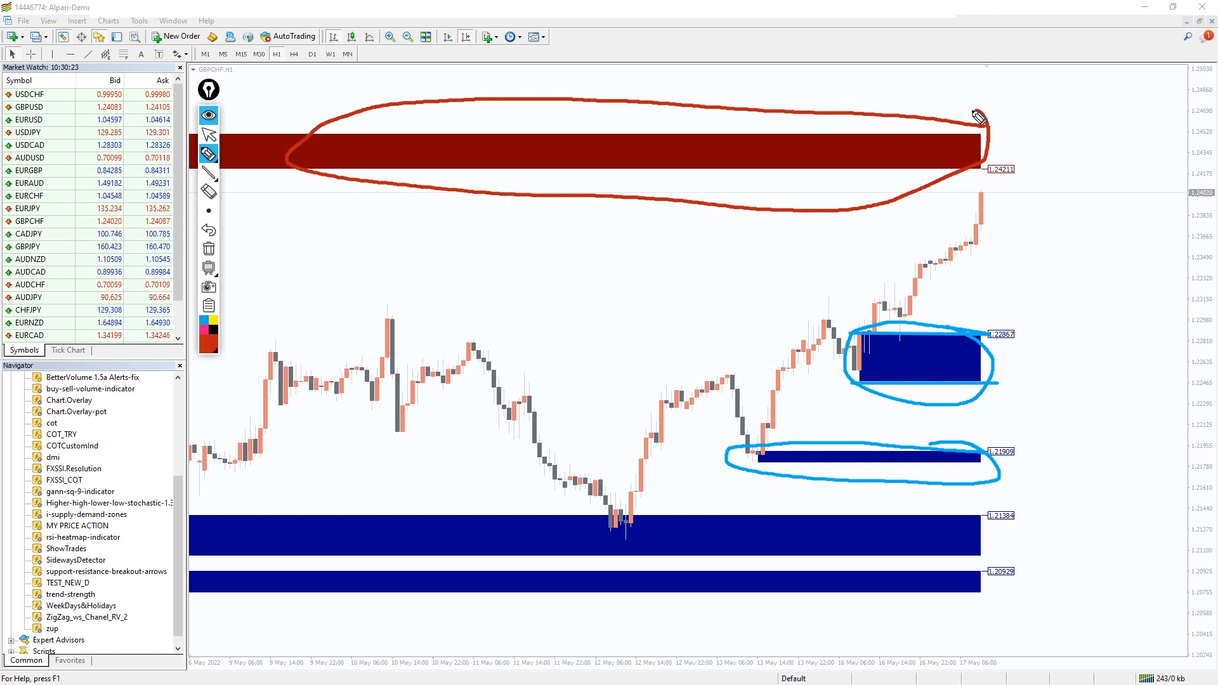
mouse_move(338, 139)
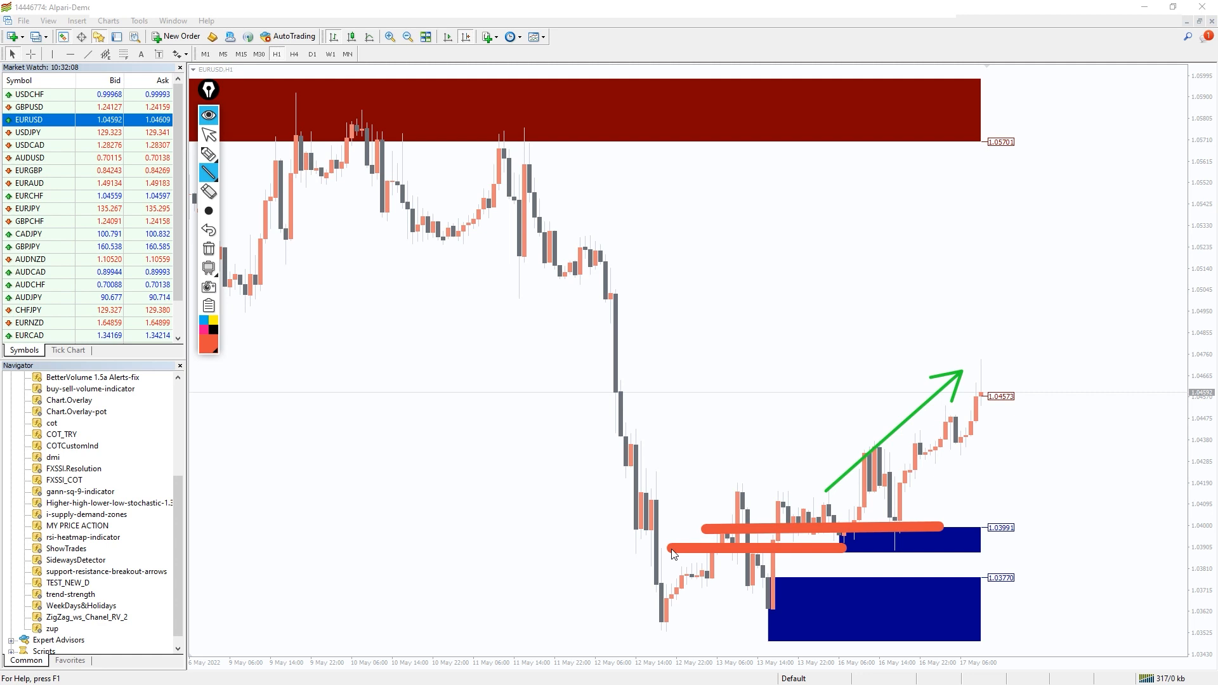
- Switch the active chart from GBPCHF to EURUSD H1 in Market Watch
click(29, 170)
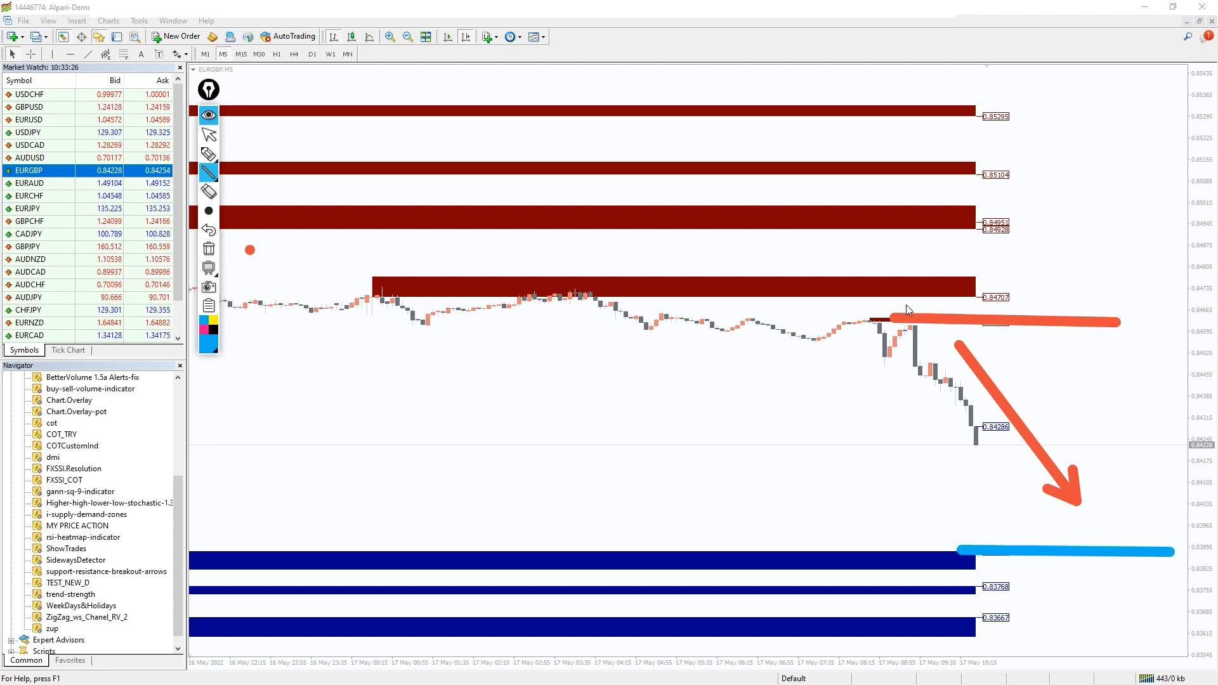
mouse_move(1071, 501)
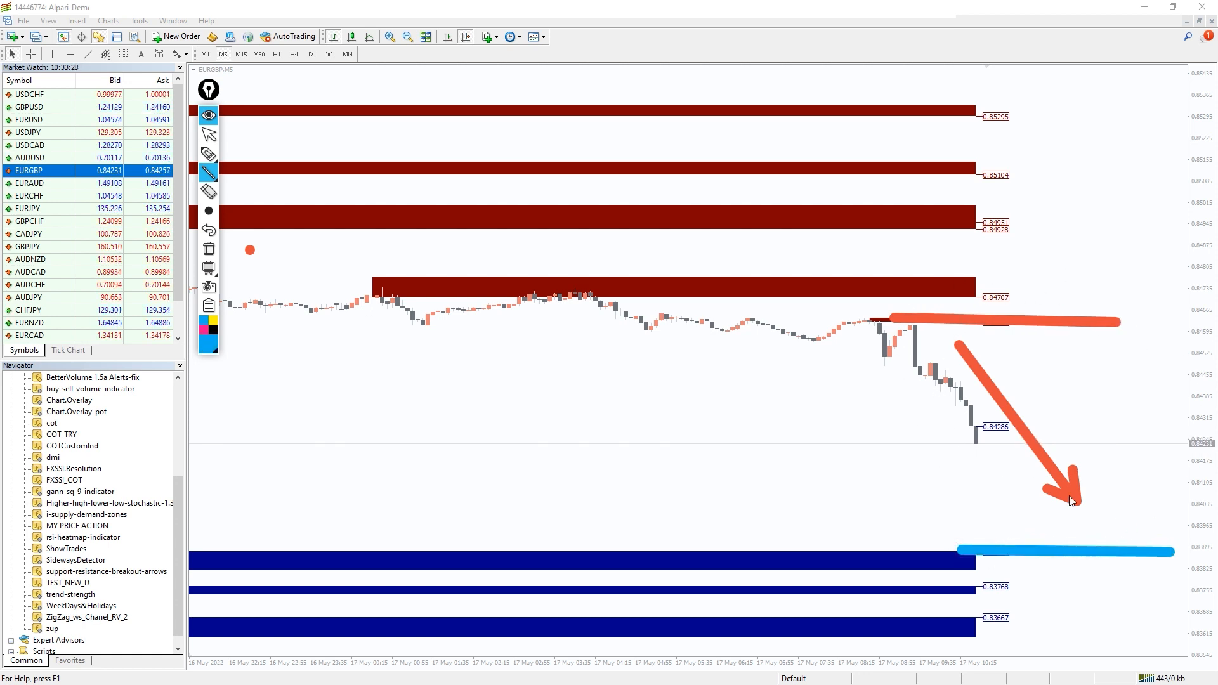
mouse_move(1034, 399)
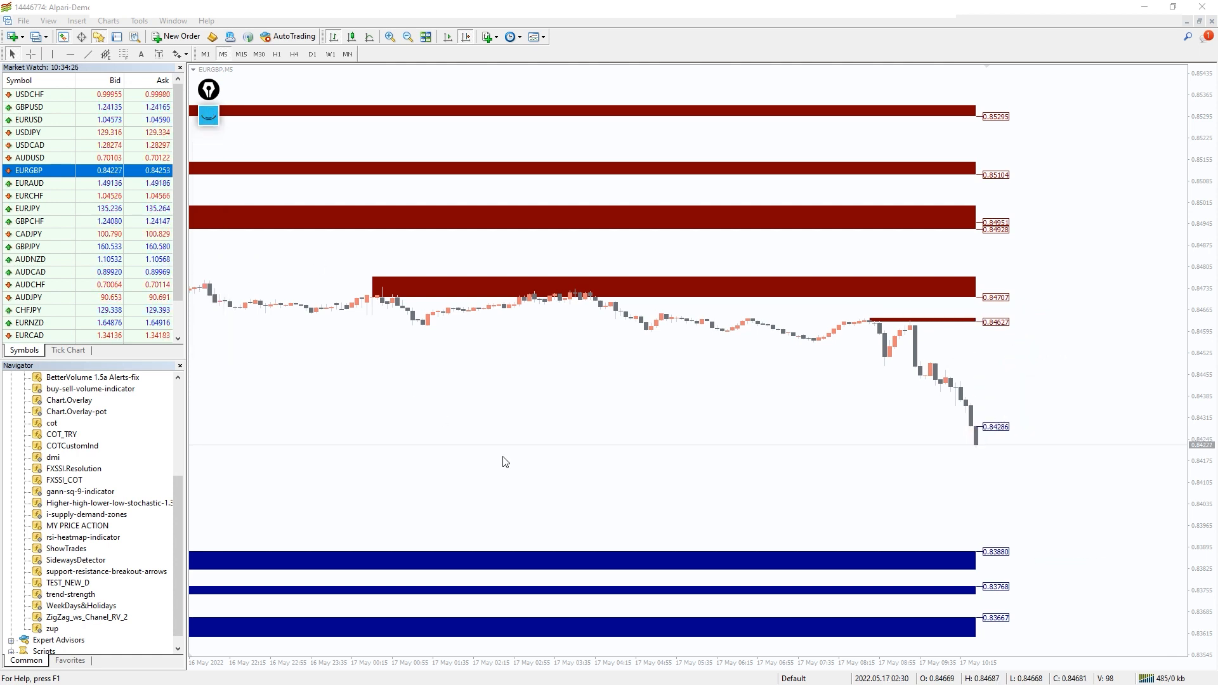
- Set the indicator's TopColor to Orange and BotColor to green on EURGBP
double_click(85, 514)
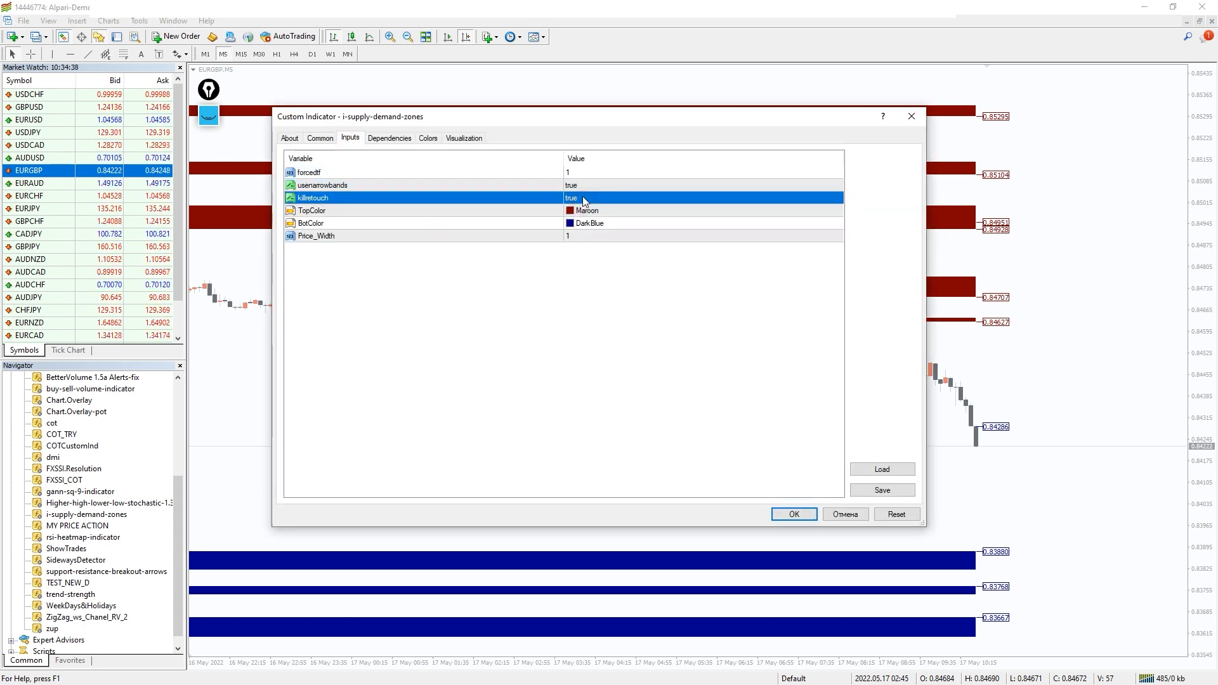
click(837, 223)
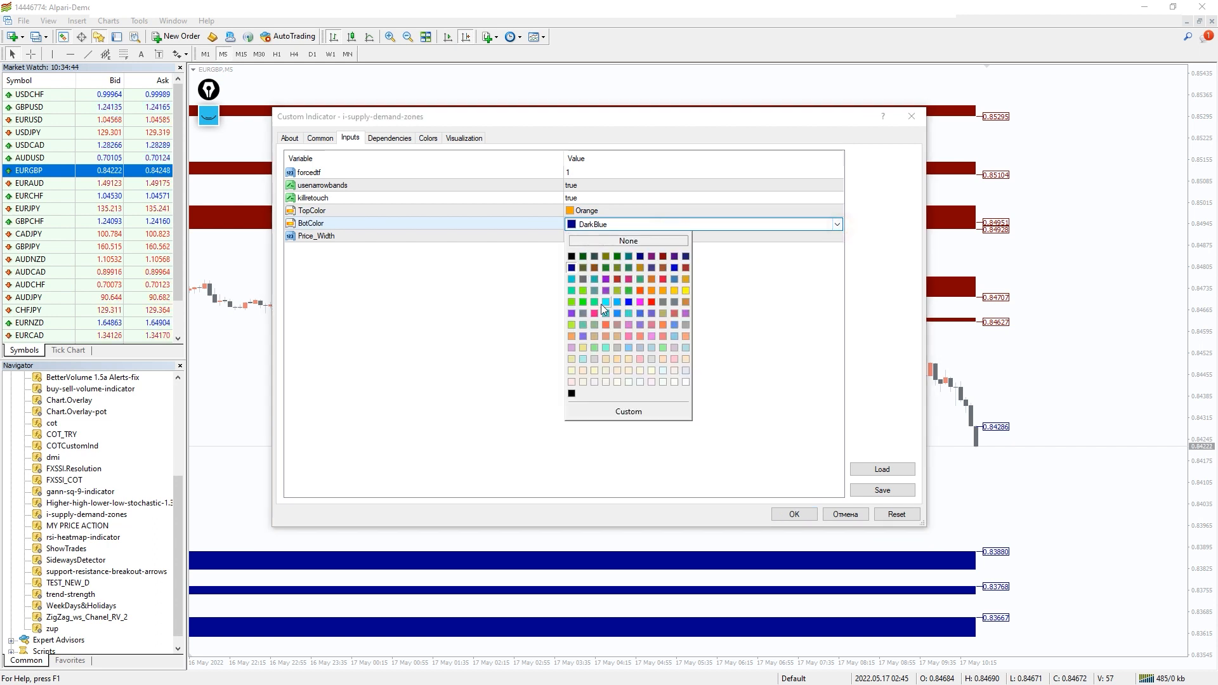
click(794, 514)
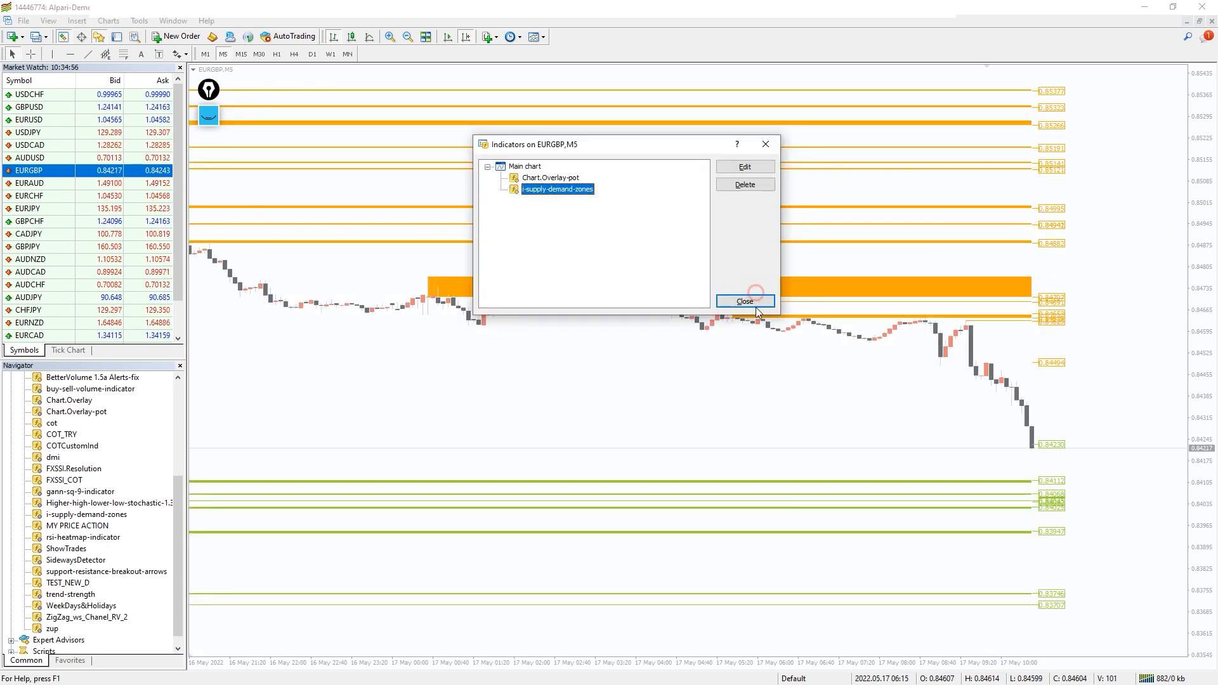
click(744, 302)
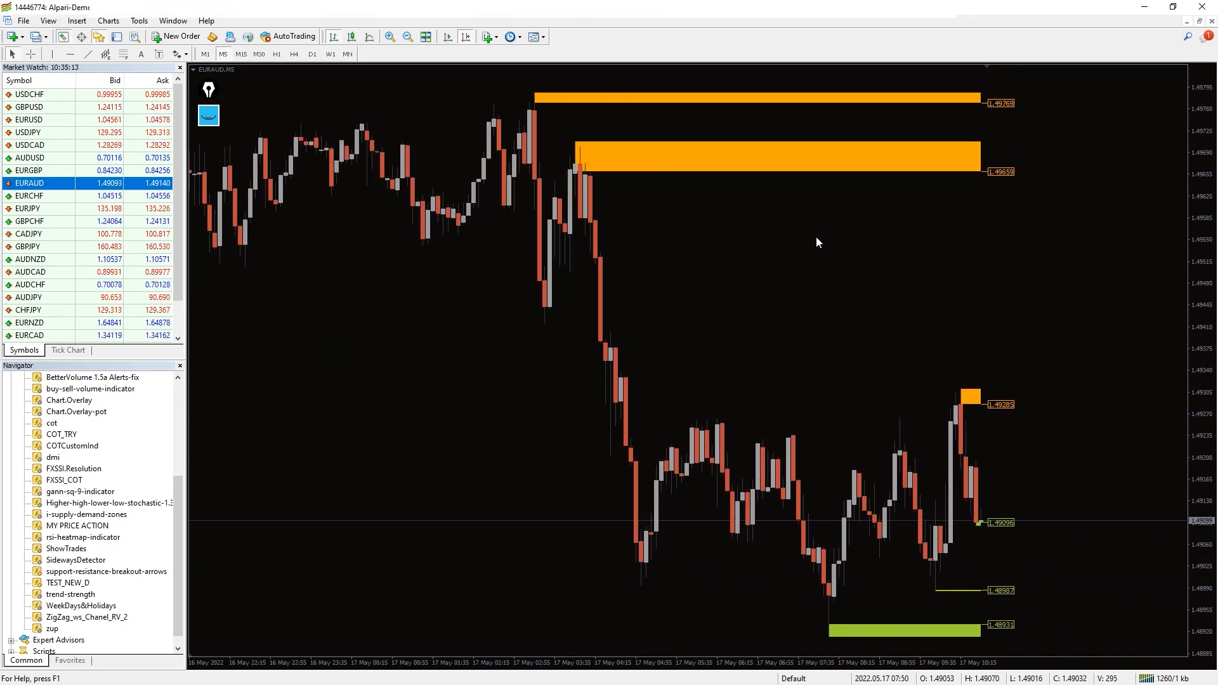
- Switch the EURAUD chart to the M15 timeframe
click(240, 53)
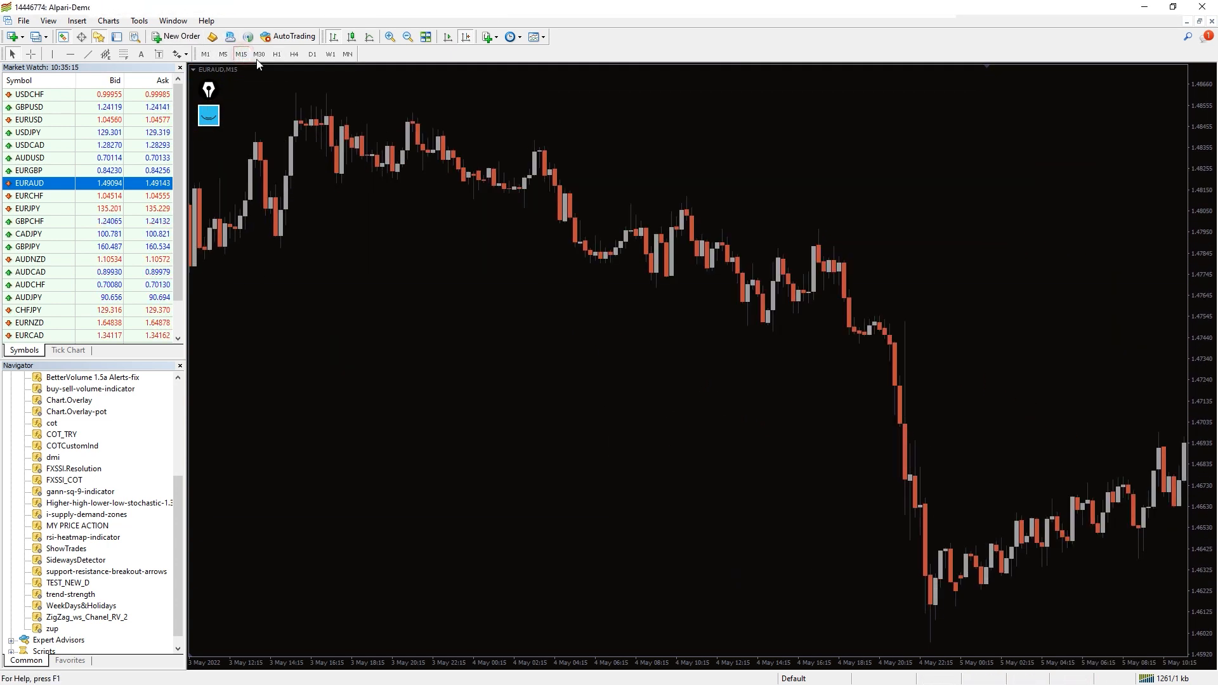